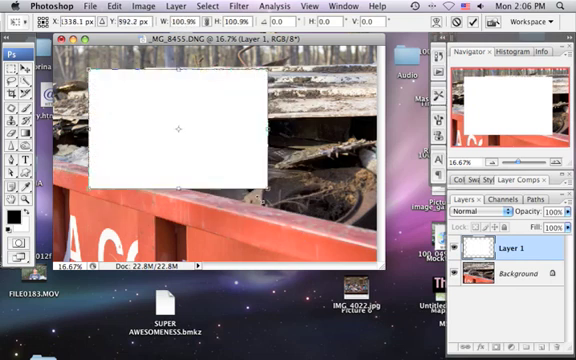
Remove Layer 1, the white rectangle, leaving only the railcar Background layer
{"action": "left_click_drag", "start_coordinate": [178, 127], "coordinate": [207, 147]}
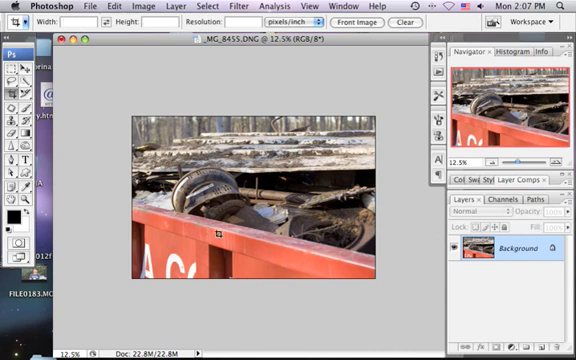
{"action": "mouse_move", "coordinate": [137, 104]}
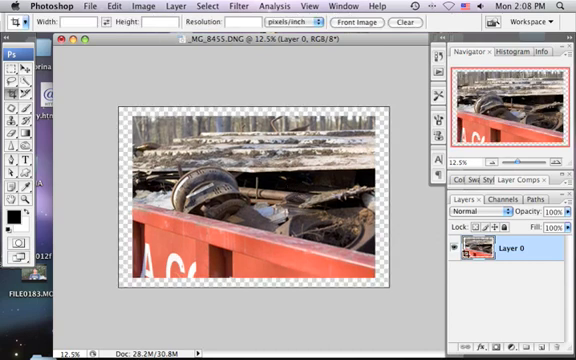
{"action": "mouse_move", "coordinate": [195, 300]}
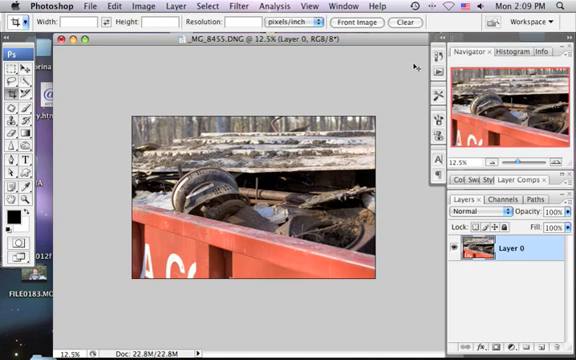
{"action": "mouse_move", "coordinate": [410, 65]}
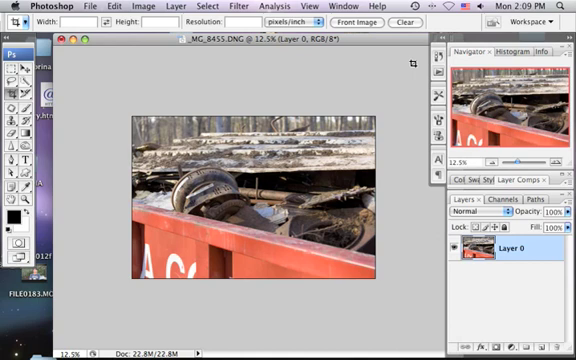
{"action": "mouse_move", "coordinate": [370, 150]}
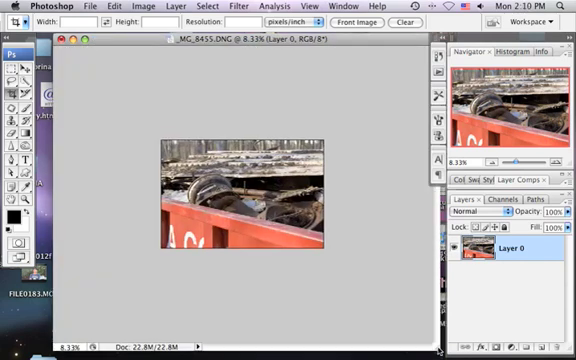
{"action": "left_click", "coordinate": [101, 8]}
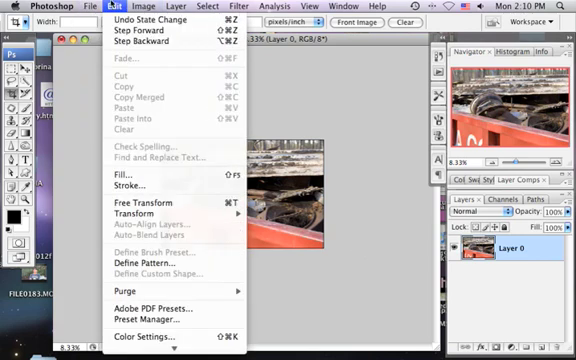
{"action": "left_click", "coordinate": [151, 6]}
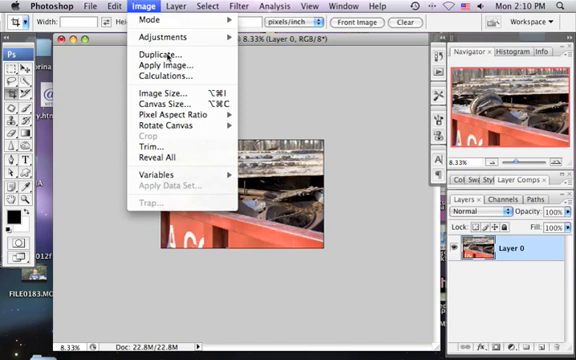
{"action": "left_click", "coordinate": [180, 103]}
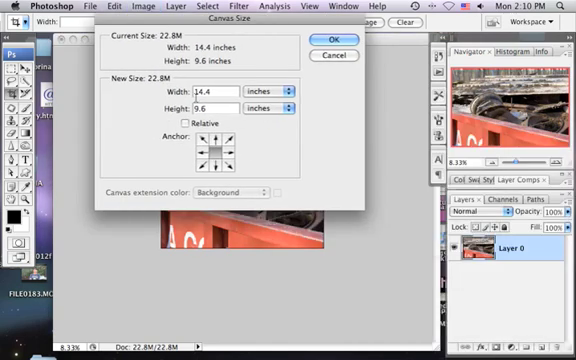
{"action": "mouse_move", "coordinate": [328, 72]}
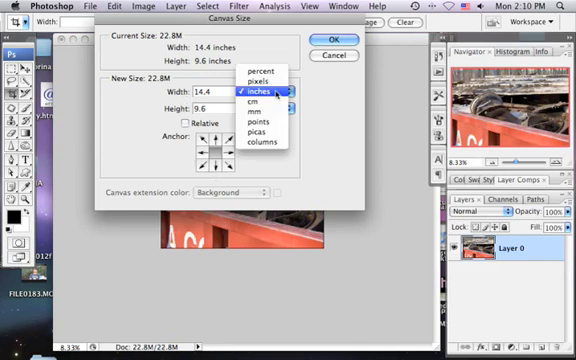
{"action": "left_click", "coordinate": [263, 92]}
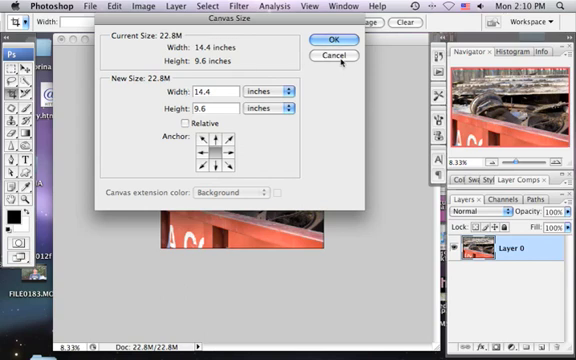
{"action": "left_click", "coordinate": [329, 57]}
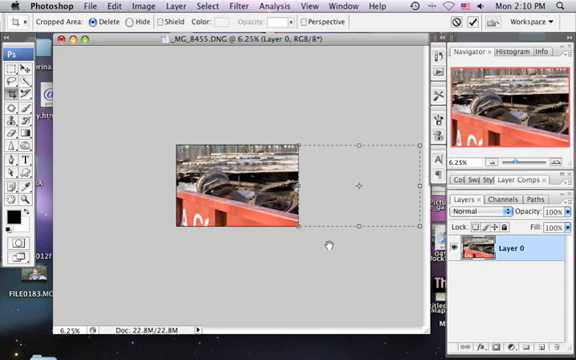
{"action": "mouse_move", "coordinate": [430, 335]}
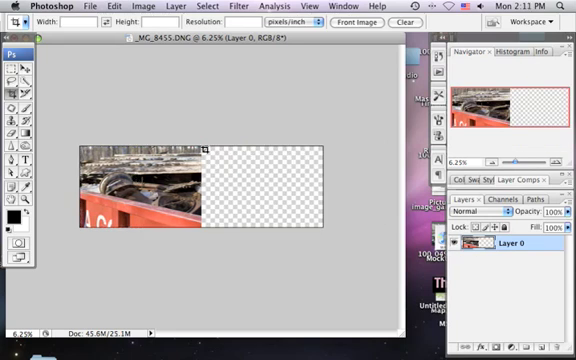
Duplicate Layer 0, flip the copy horizontally, and place it on the right half
{"action": "left_click", "coordinate": [22, 52]}
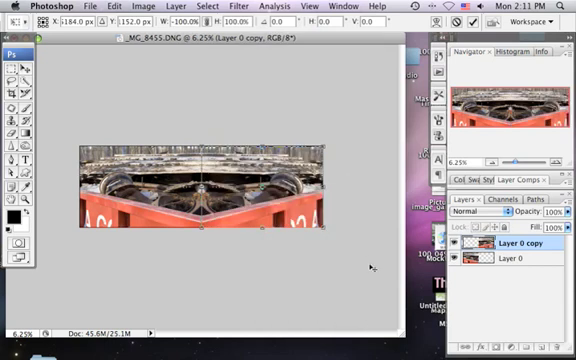
{"action": "left_click", "coordinate": [11, 52]}
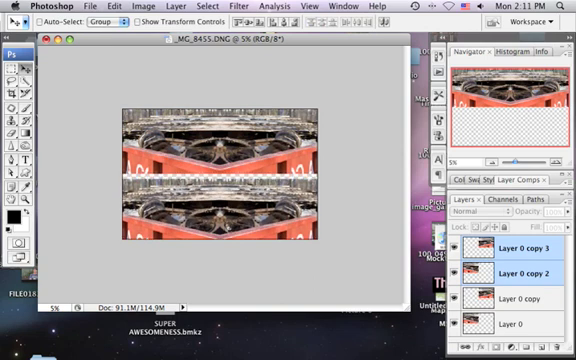
Select Layer 0 copy and hide Layer 0 copy 2 in the bottom row
{"action": "left_click", "coordinate": [530, 290]}
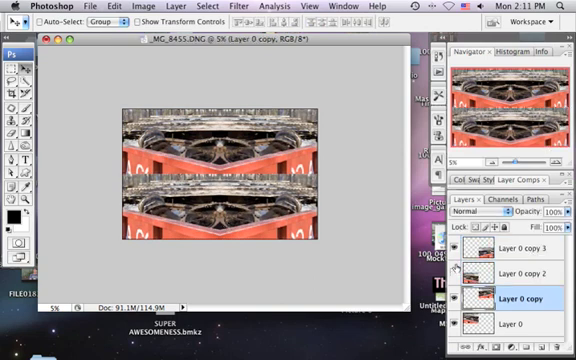
{"action": "left_click", "coordinate": [459, 279]}
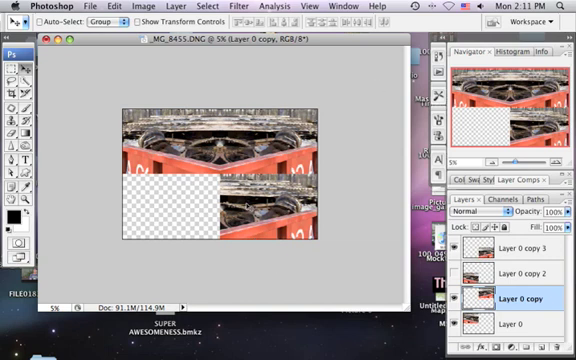
{"action": "mouse_move", "coordinate": [305, 85]}
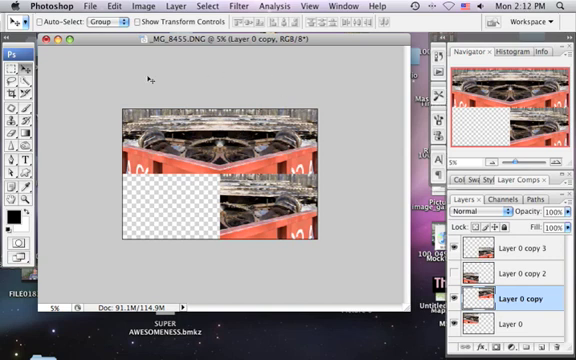
{"action": "mouse_move", "coordinate": [339, 229]}
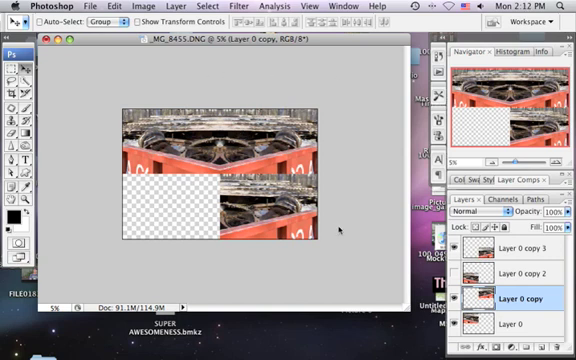